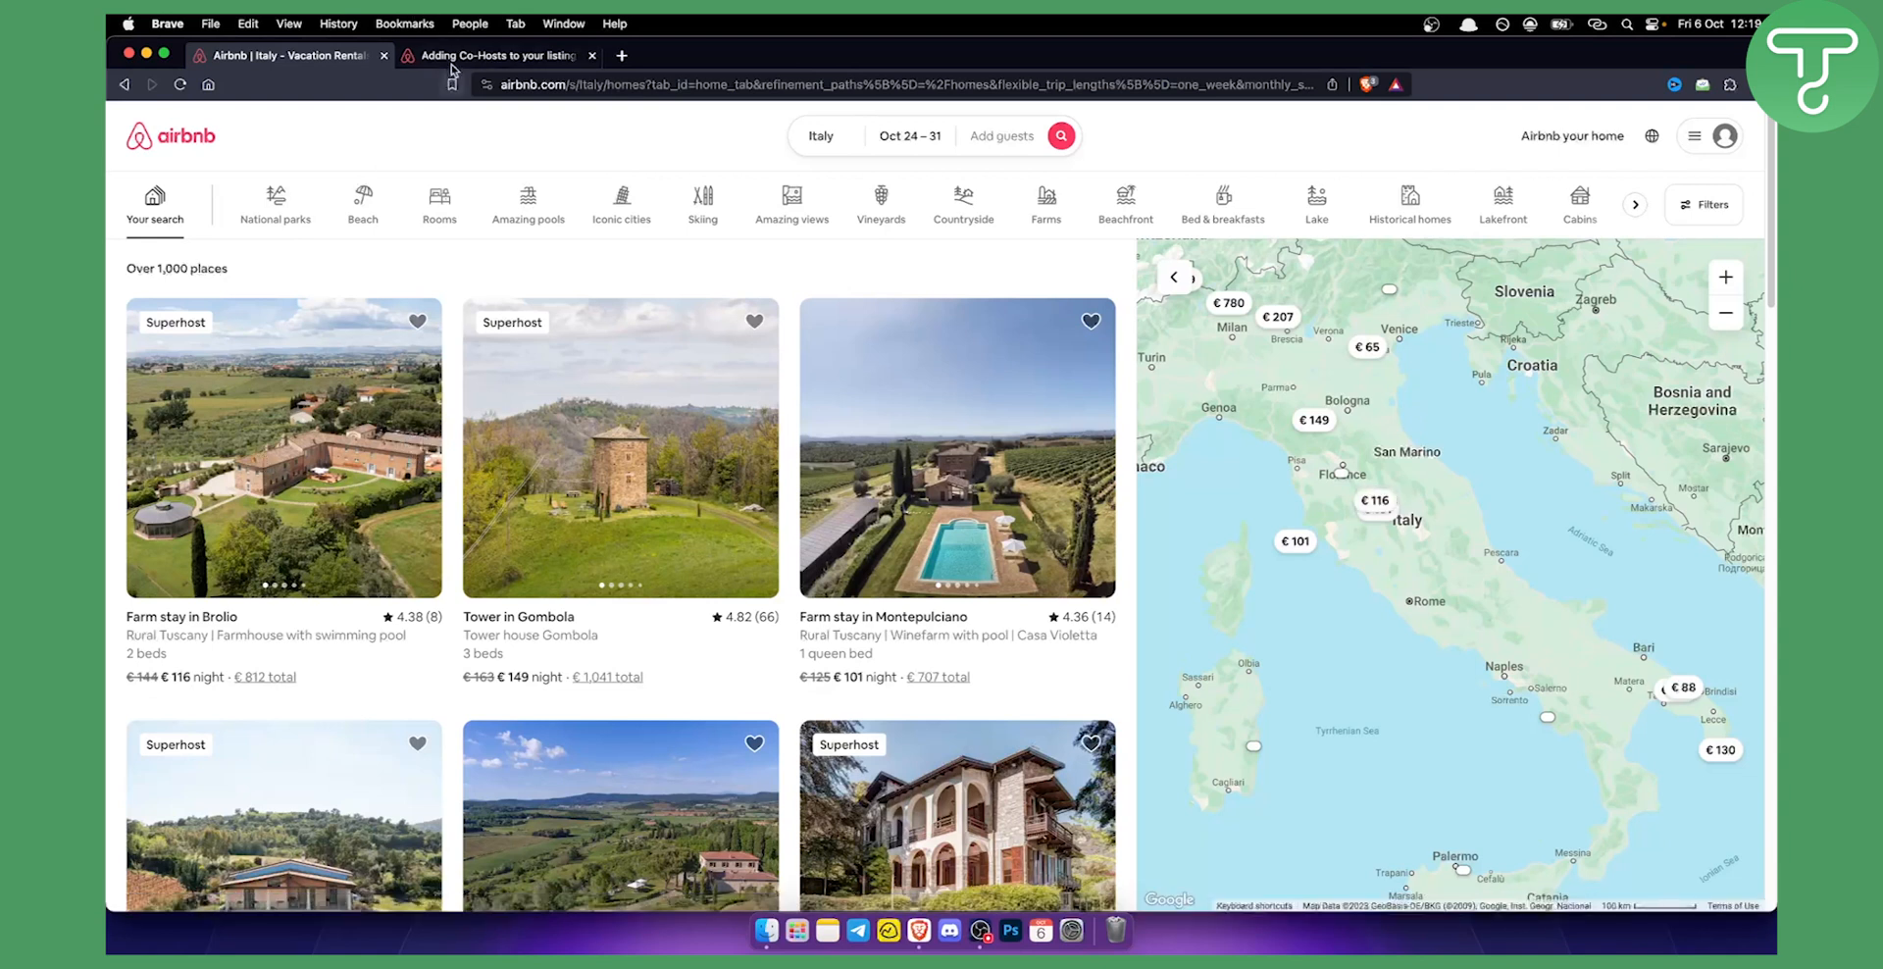
Step: Switch to the 'Adding Co-Hosts to your listing' help article showing its desktop invitation steps
{"action": "left_click", "coordinate": [496, 55]}
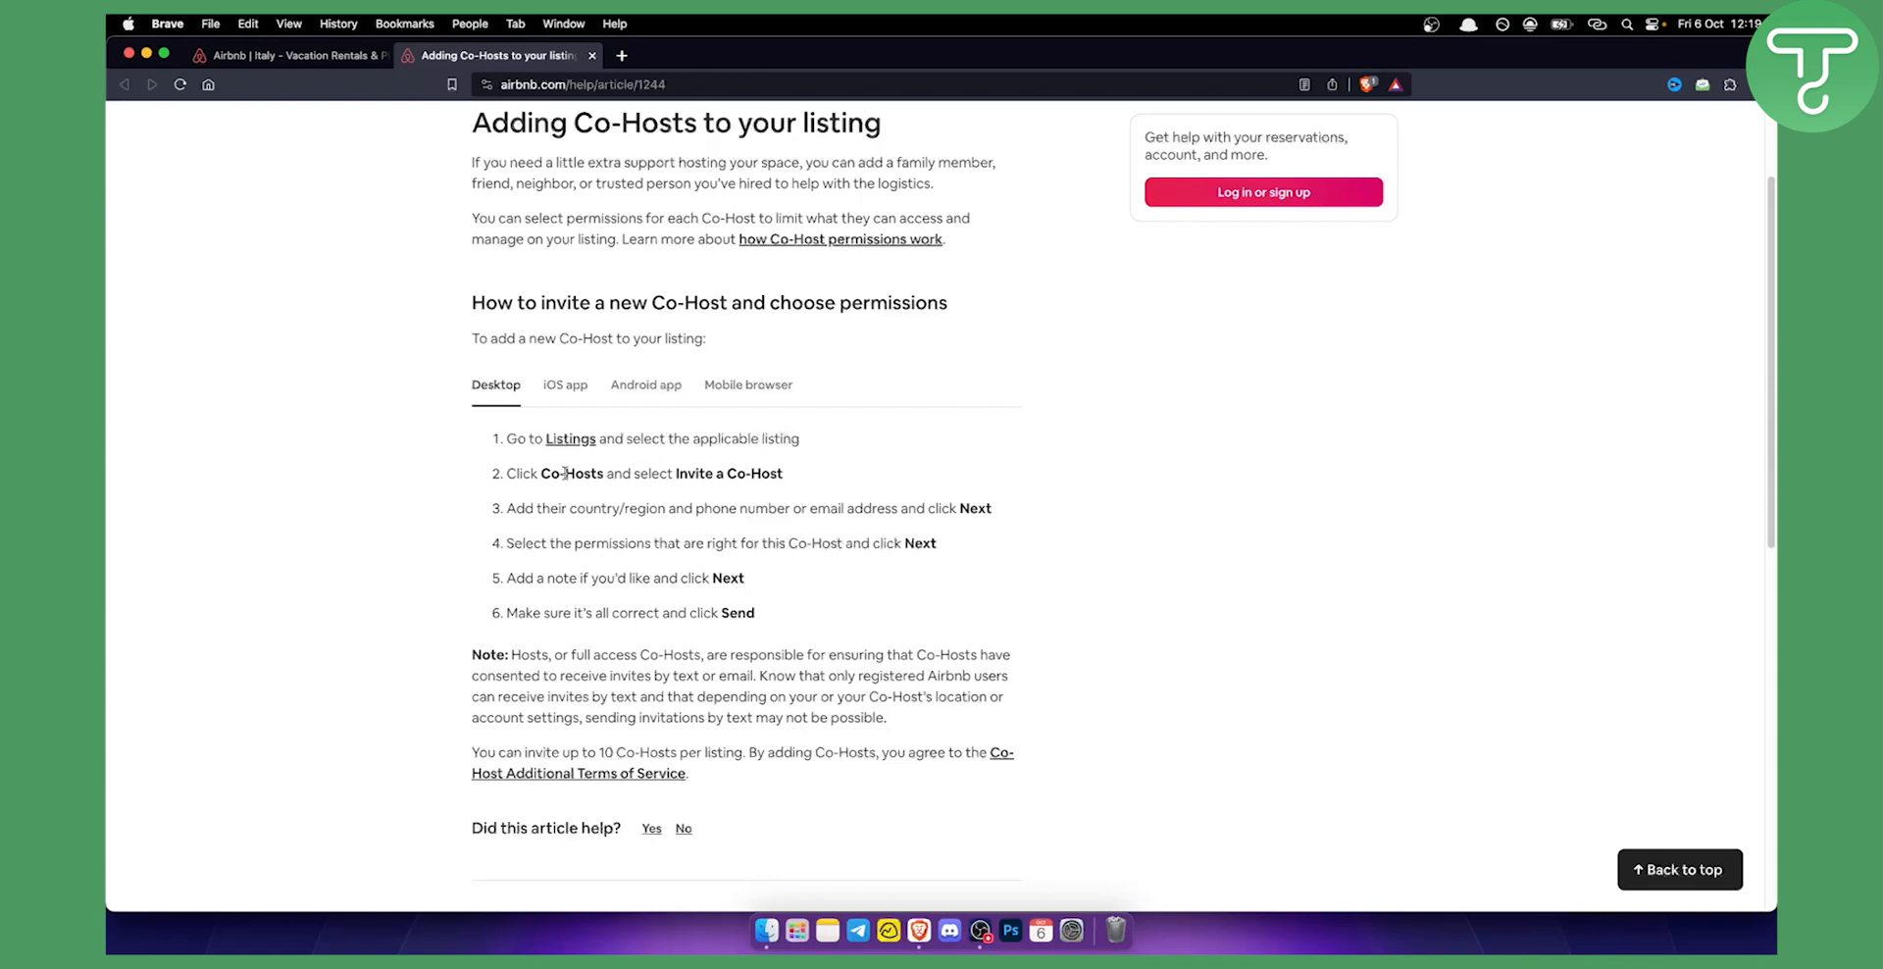
{"action": "double_click", "coordinate": [573, 472]}
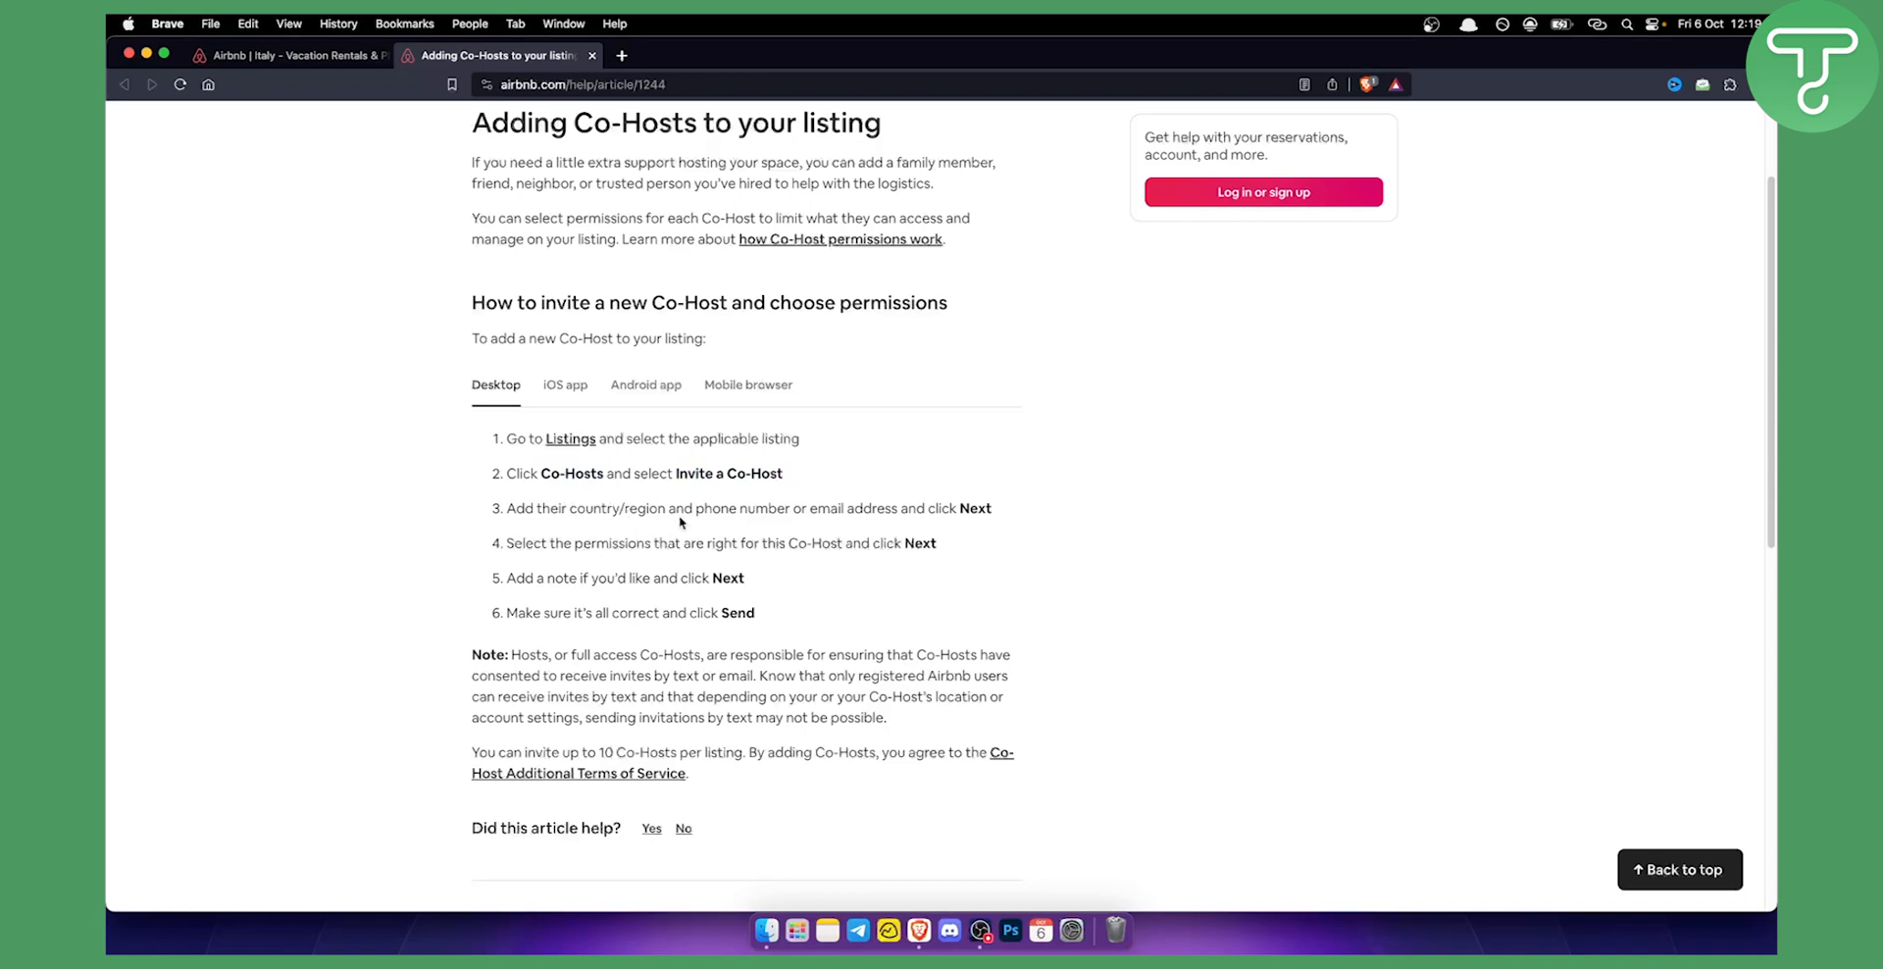
{"action": "mouse_move", "coordinate": [922, 512]}
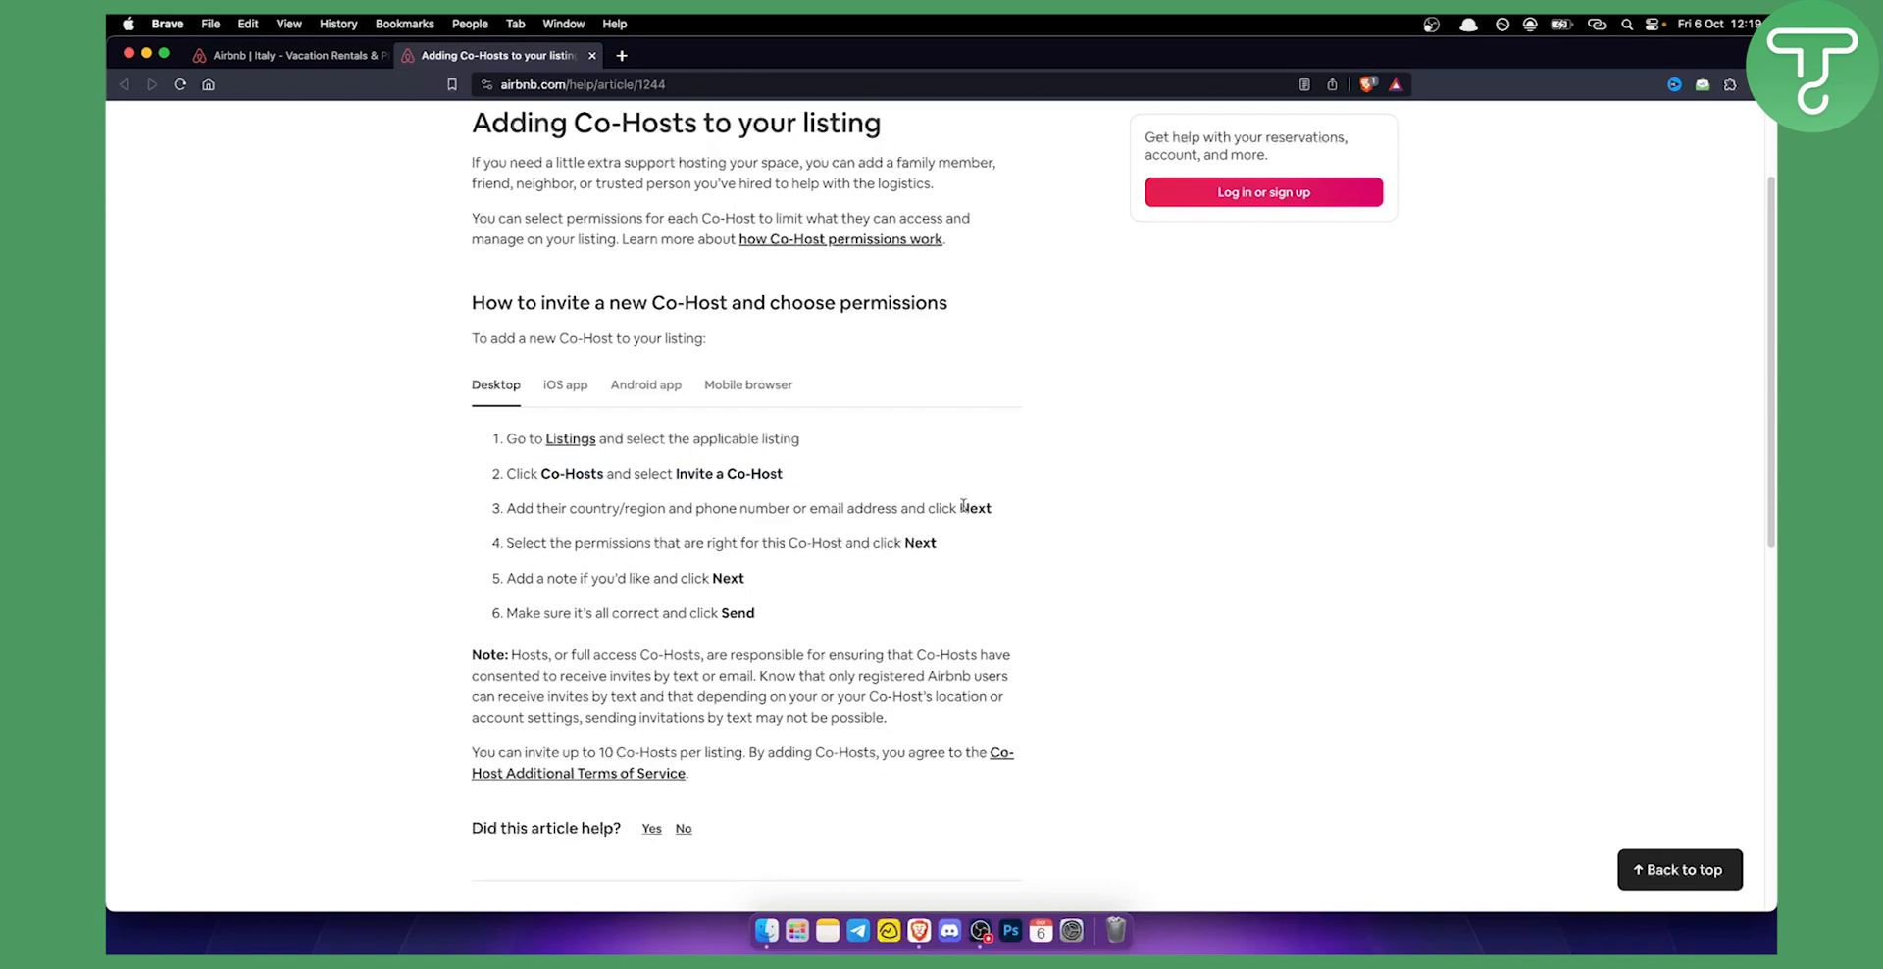
Step: Highlight the word 'Next' at the end of step 3 in the desktop instructions
{"action": "double_click", "coordinate": [975, 508]}
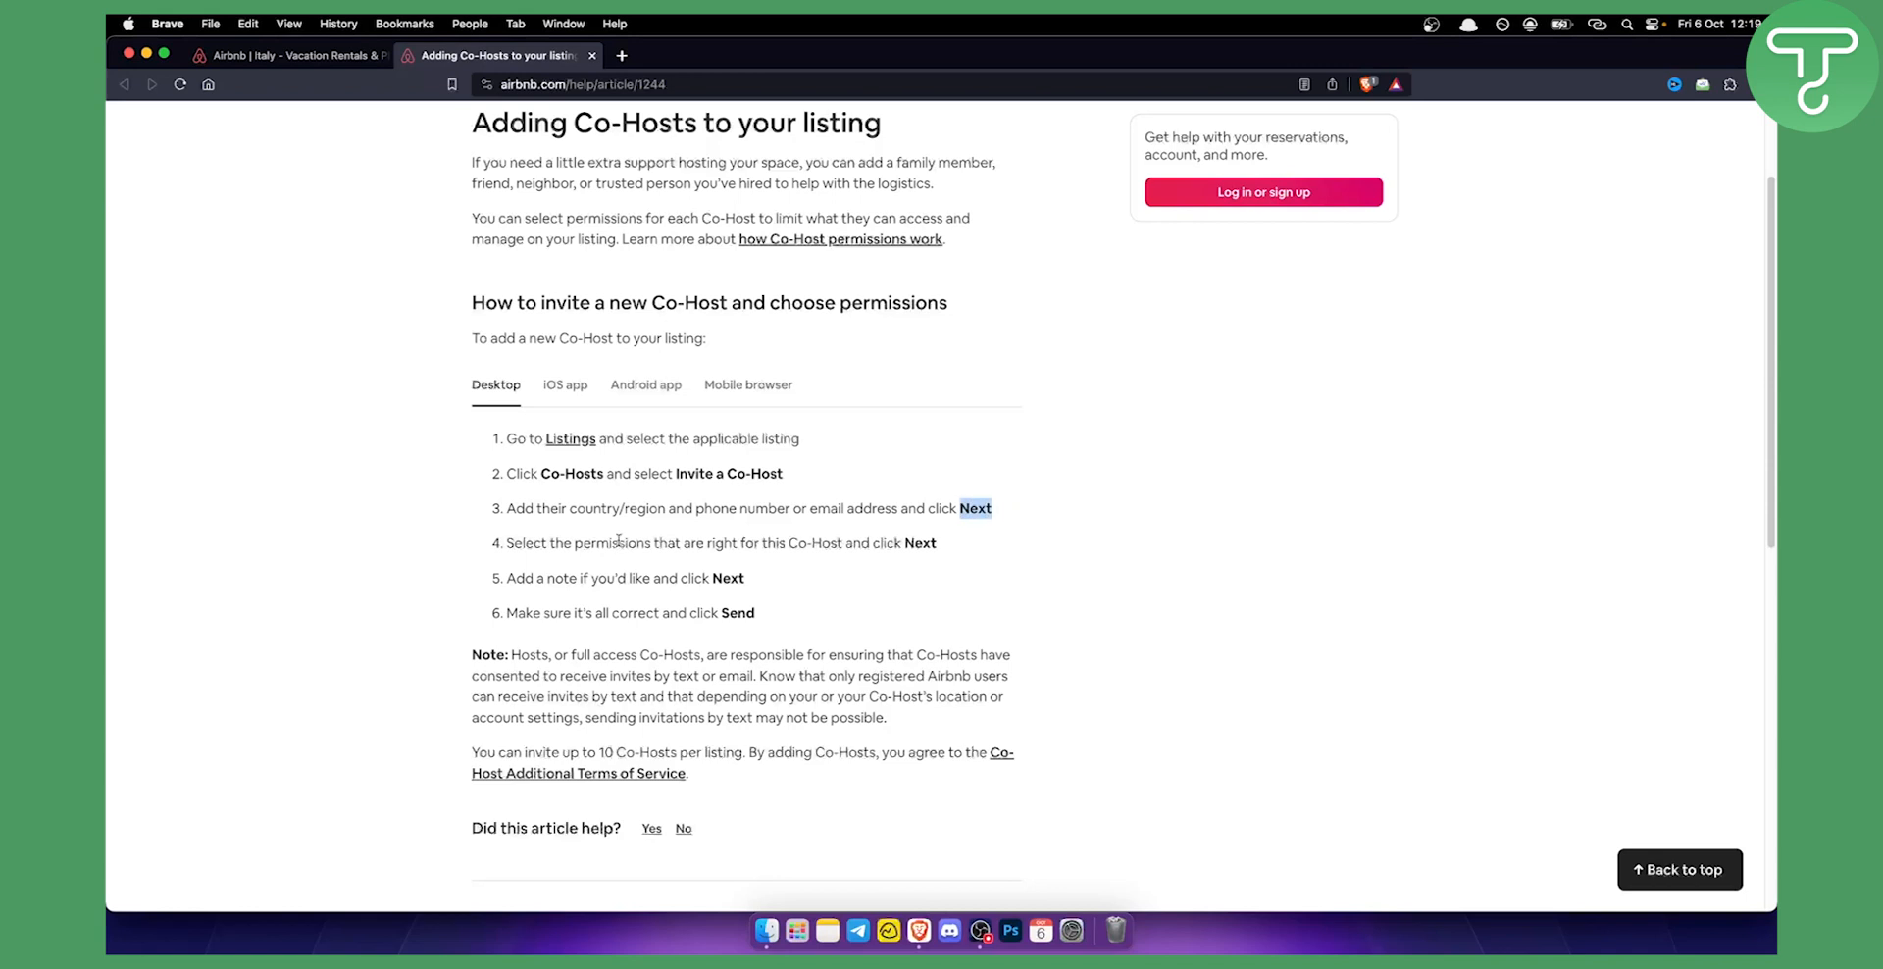
{"action": "mouse_move", "coordinate": [615, 543]}
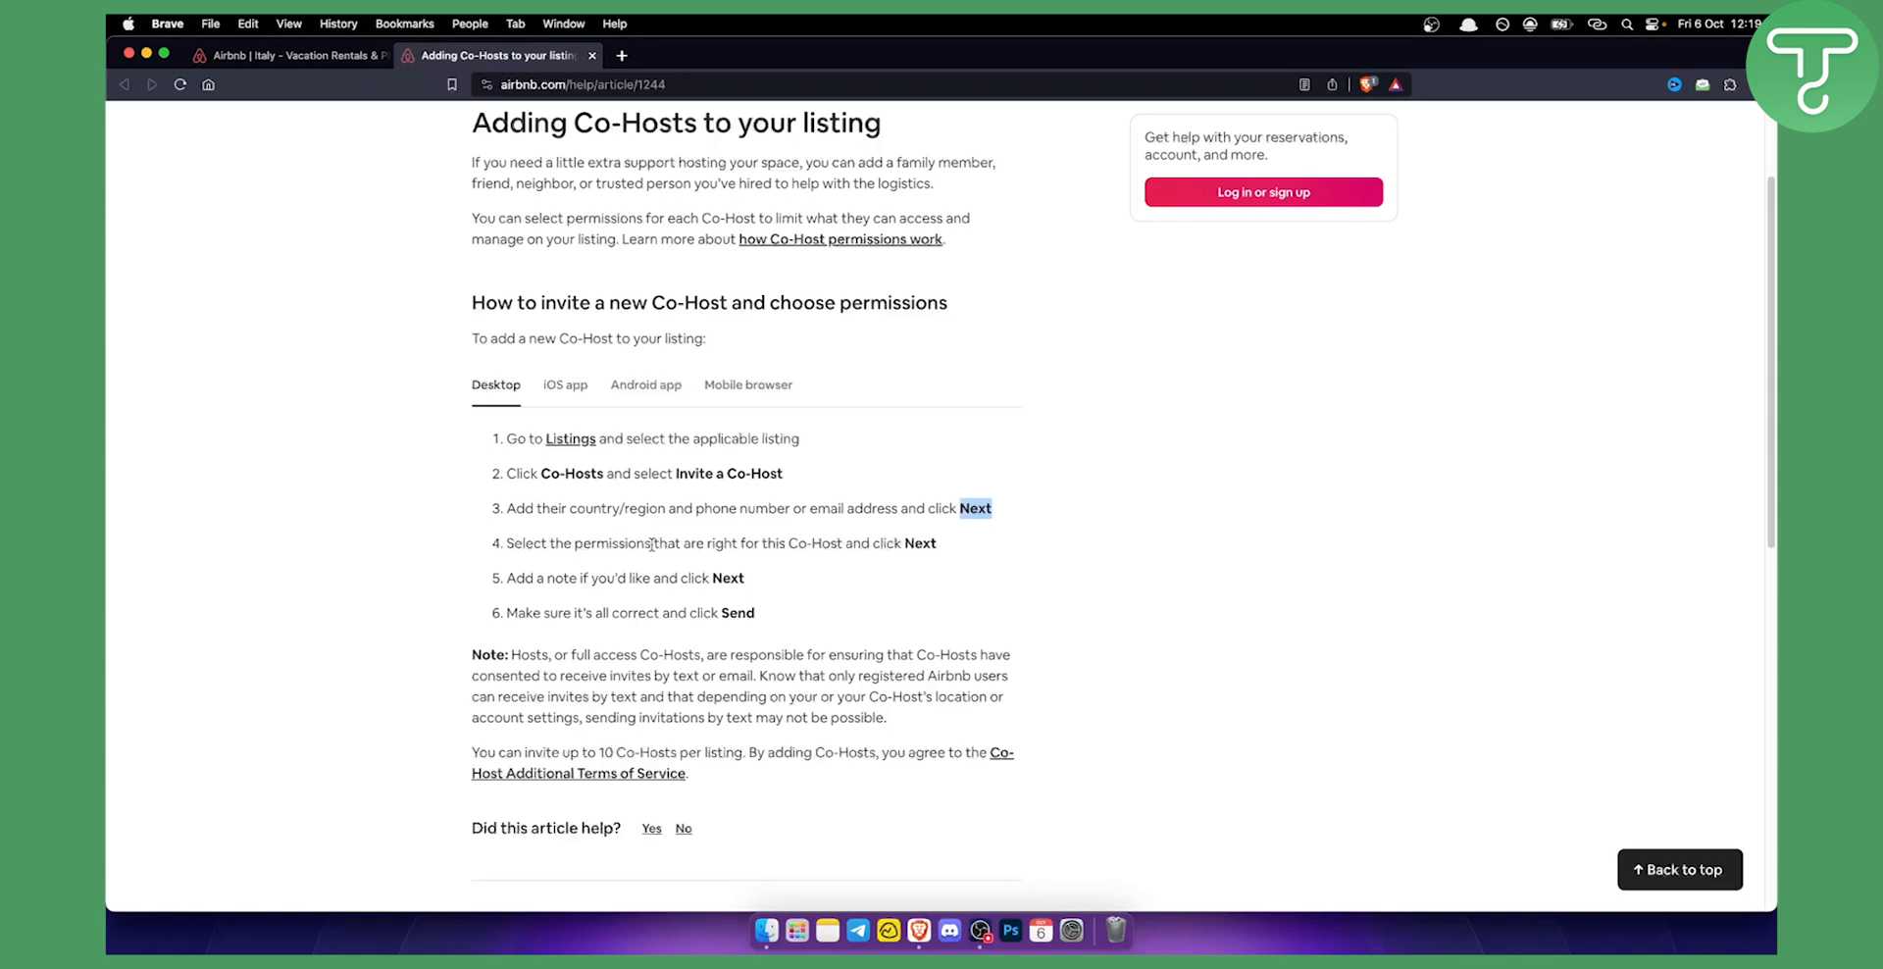
{"action": "mouse_move", "coordinate": [865, 574]}
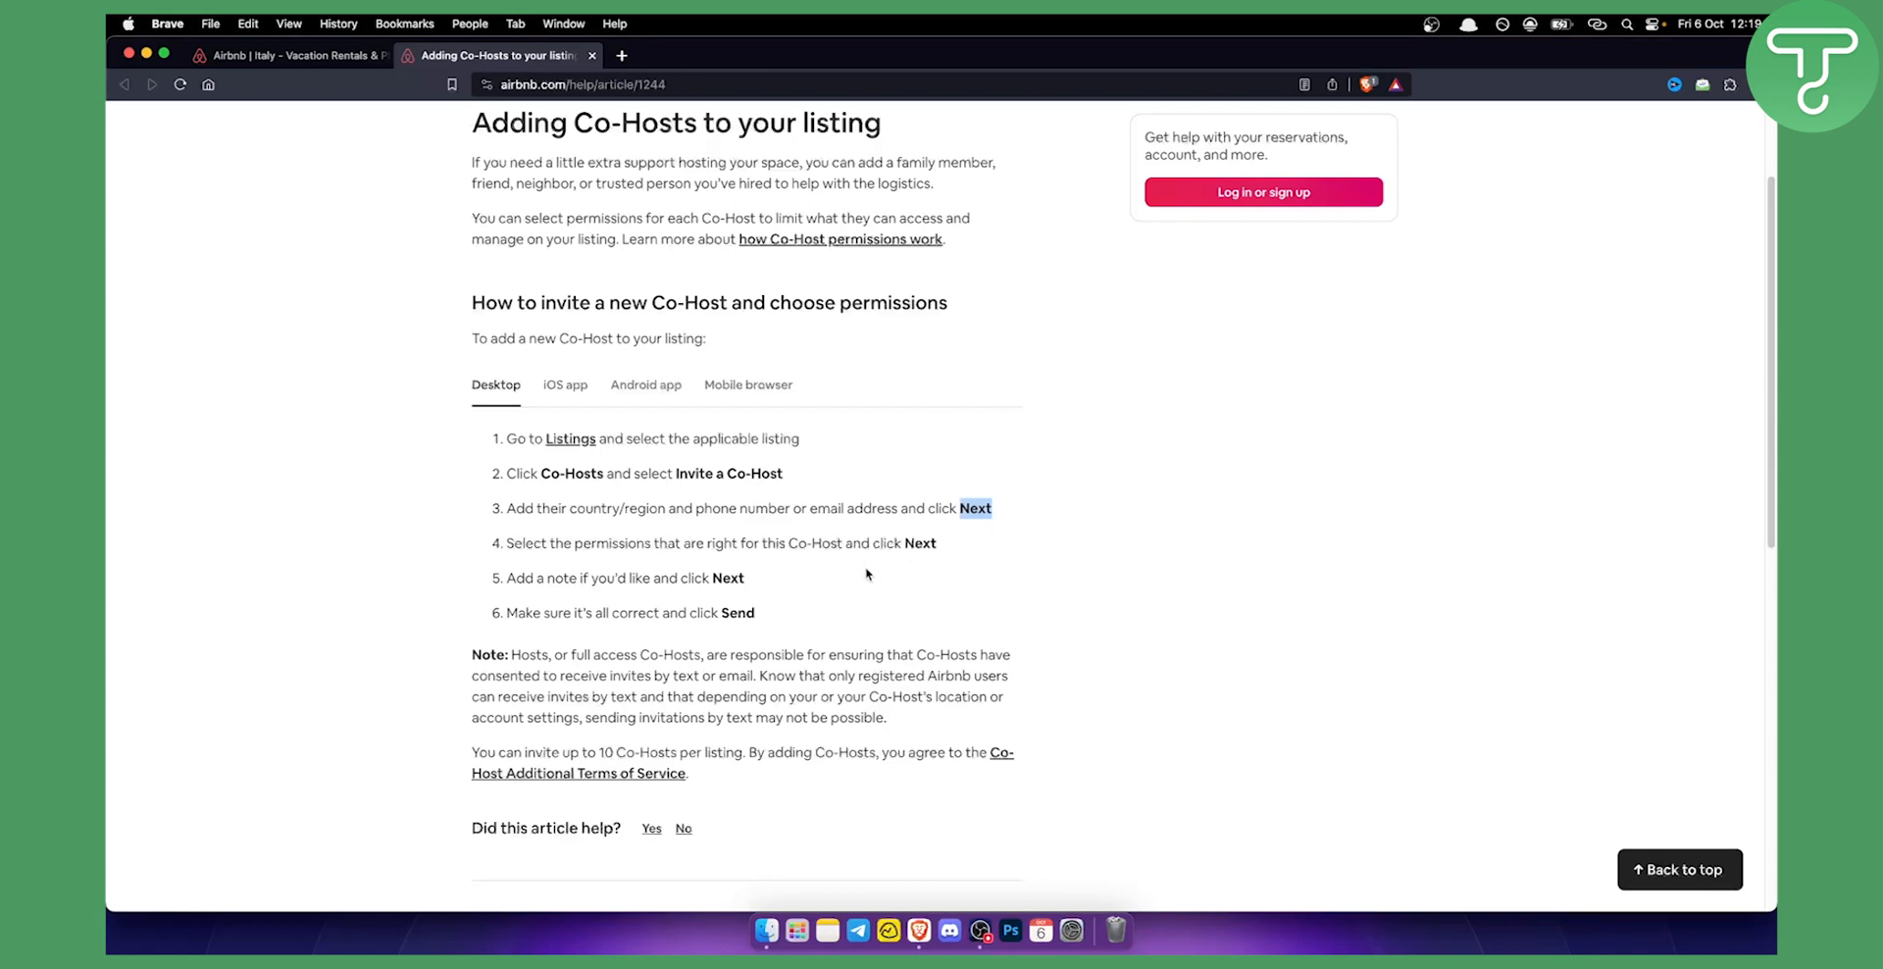
{"action": "mouse_move", "coordinate": [646, 576]}
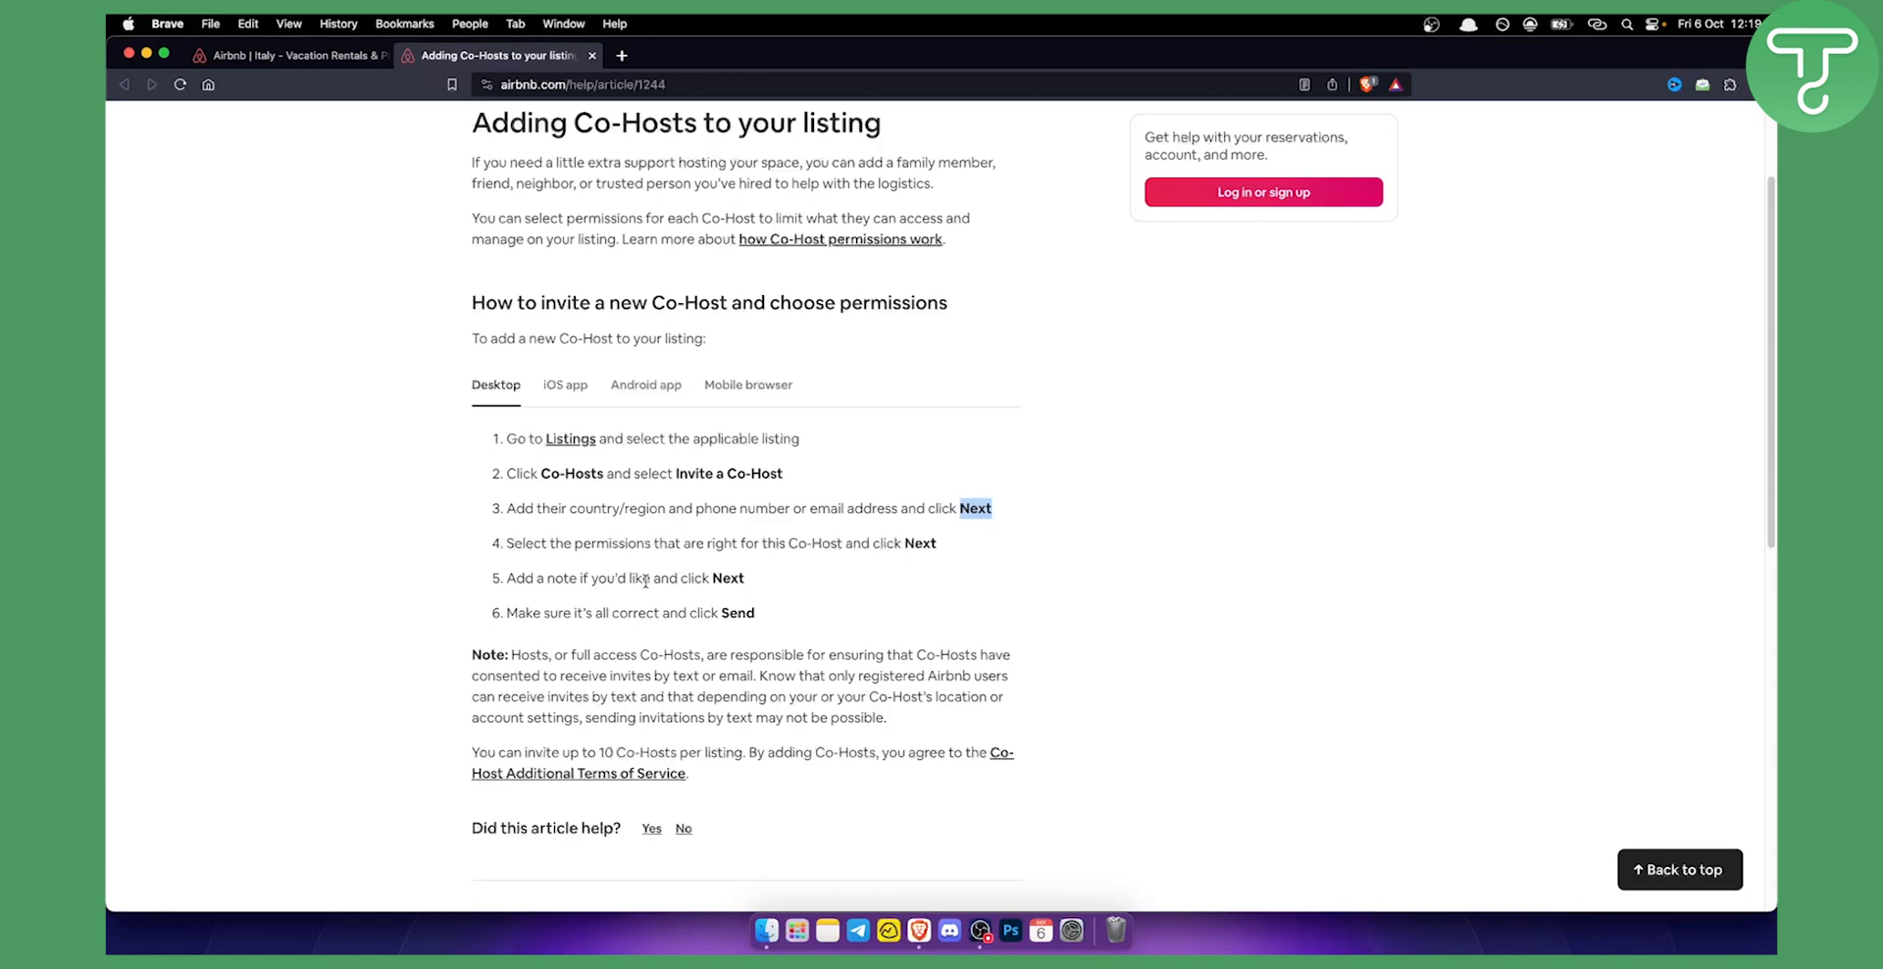
{"action": "mouse_move", "coordinate": [649, 600]}
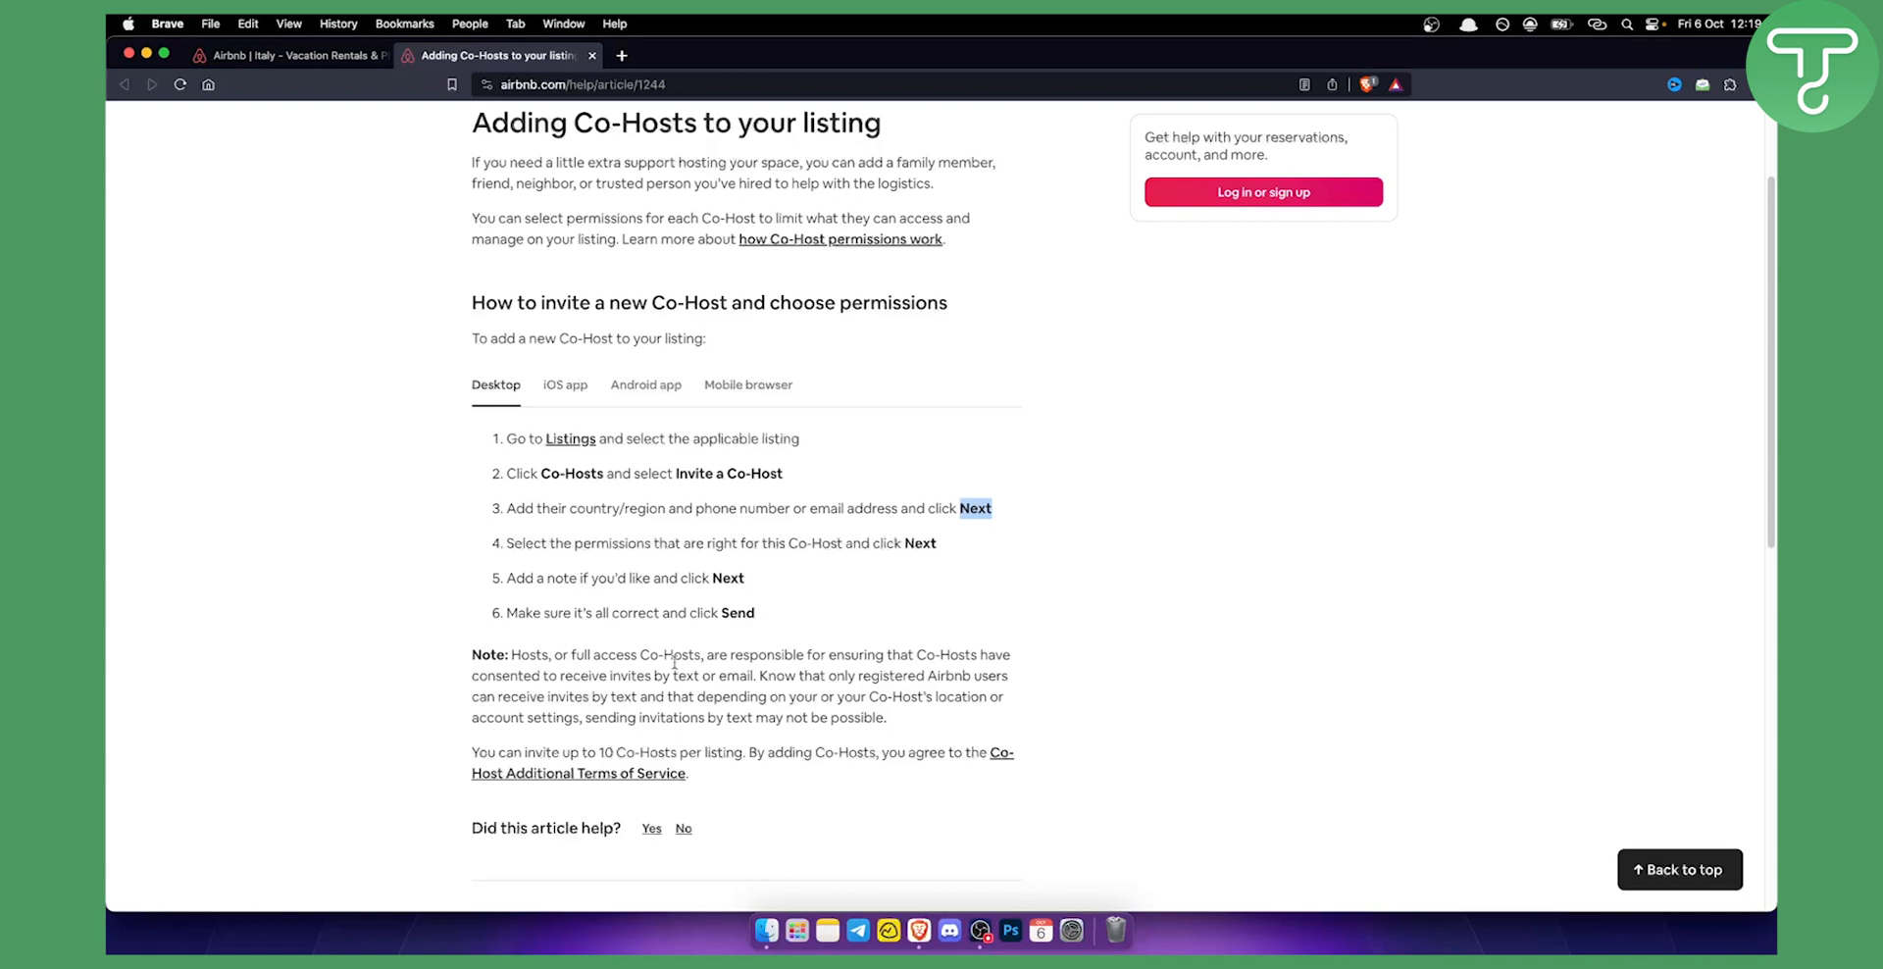
{"action": "mouse_move", "coordinate": [675, 659]}
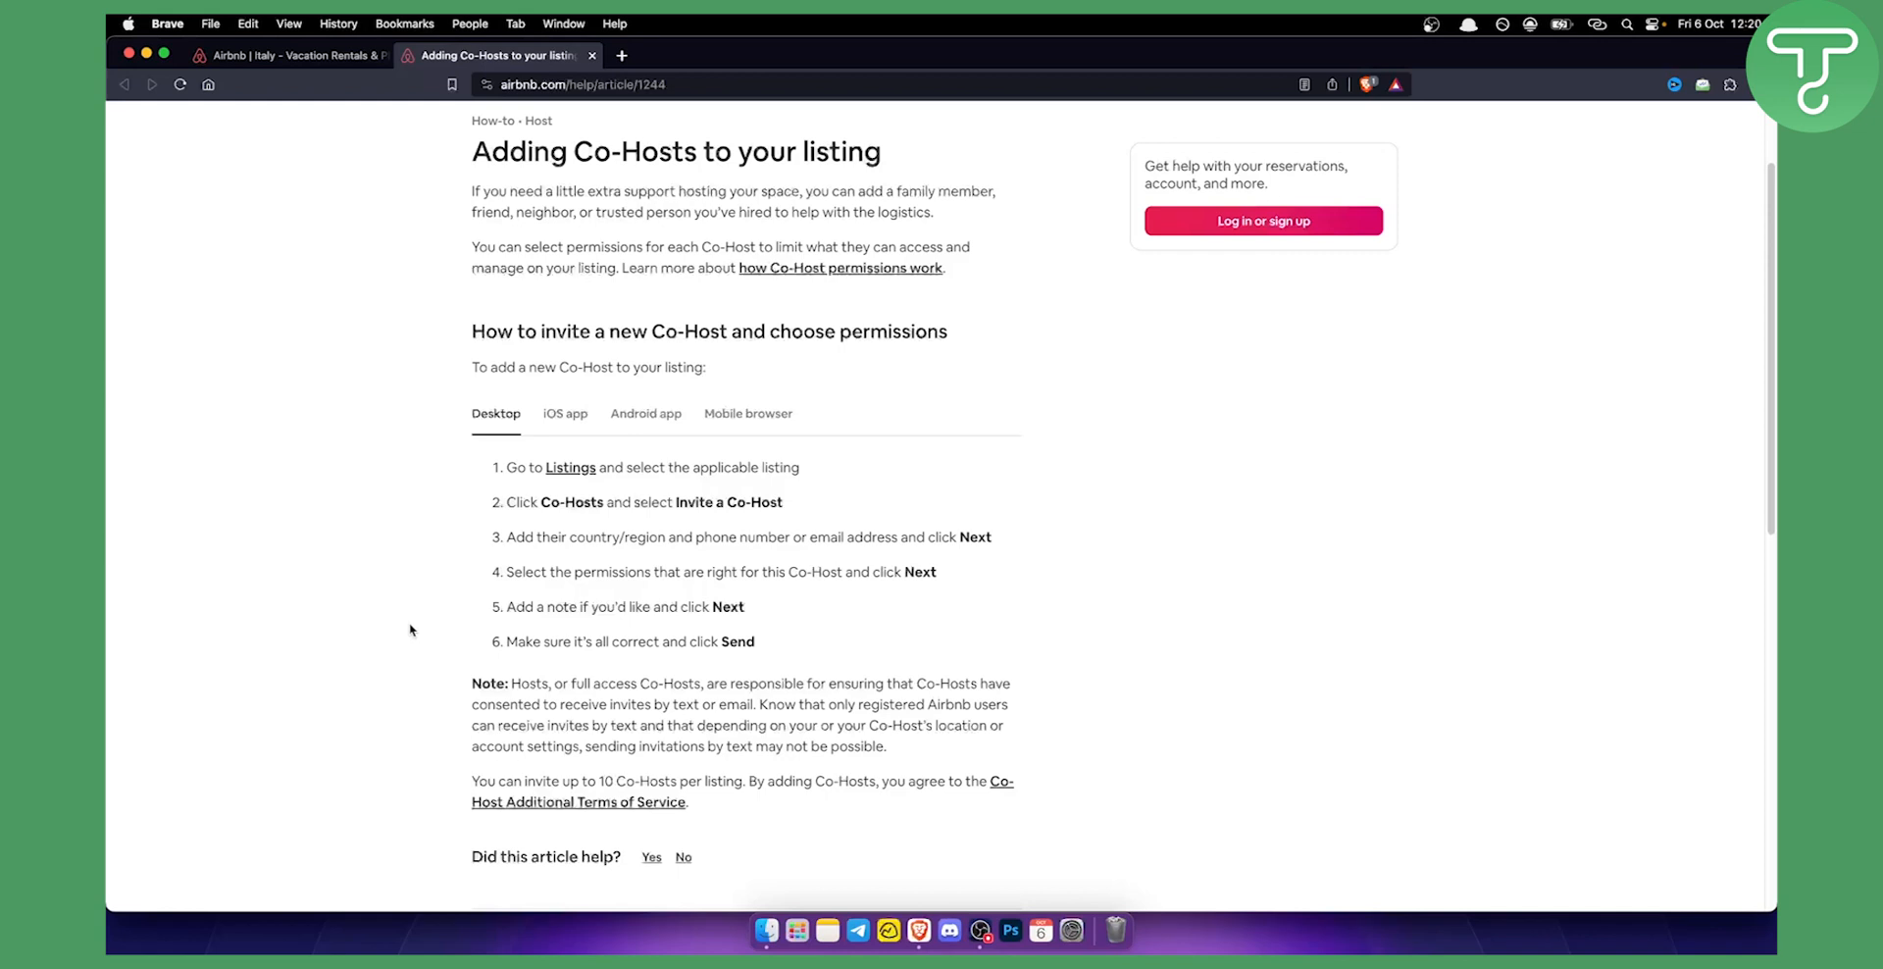
{"action": "mouse_move", "coordinate": [1069, 724]}
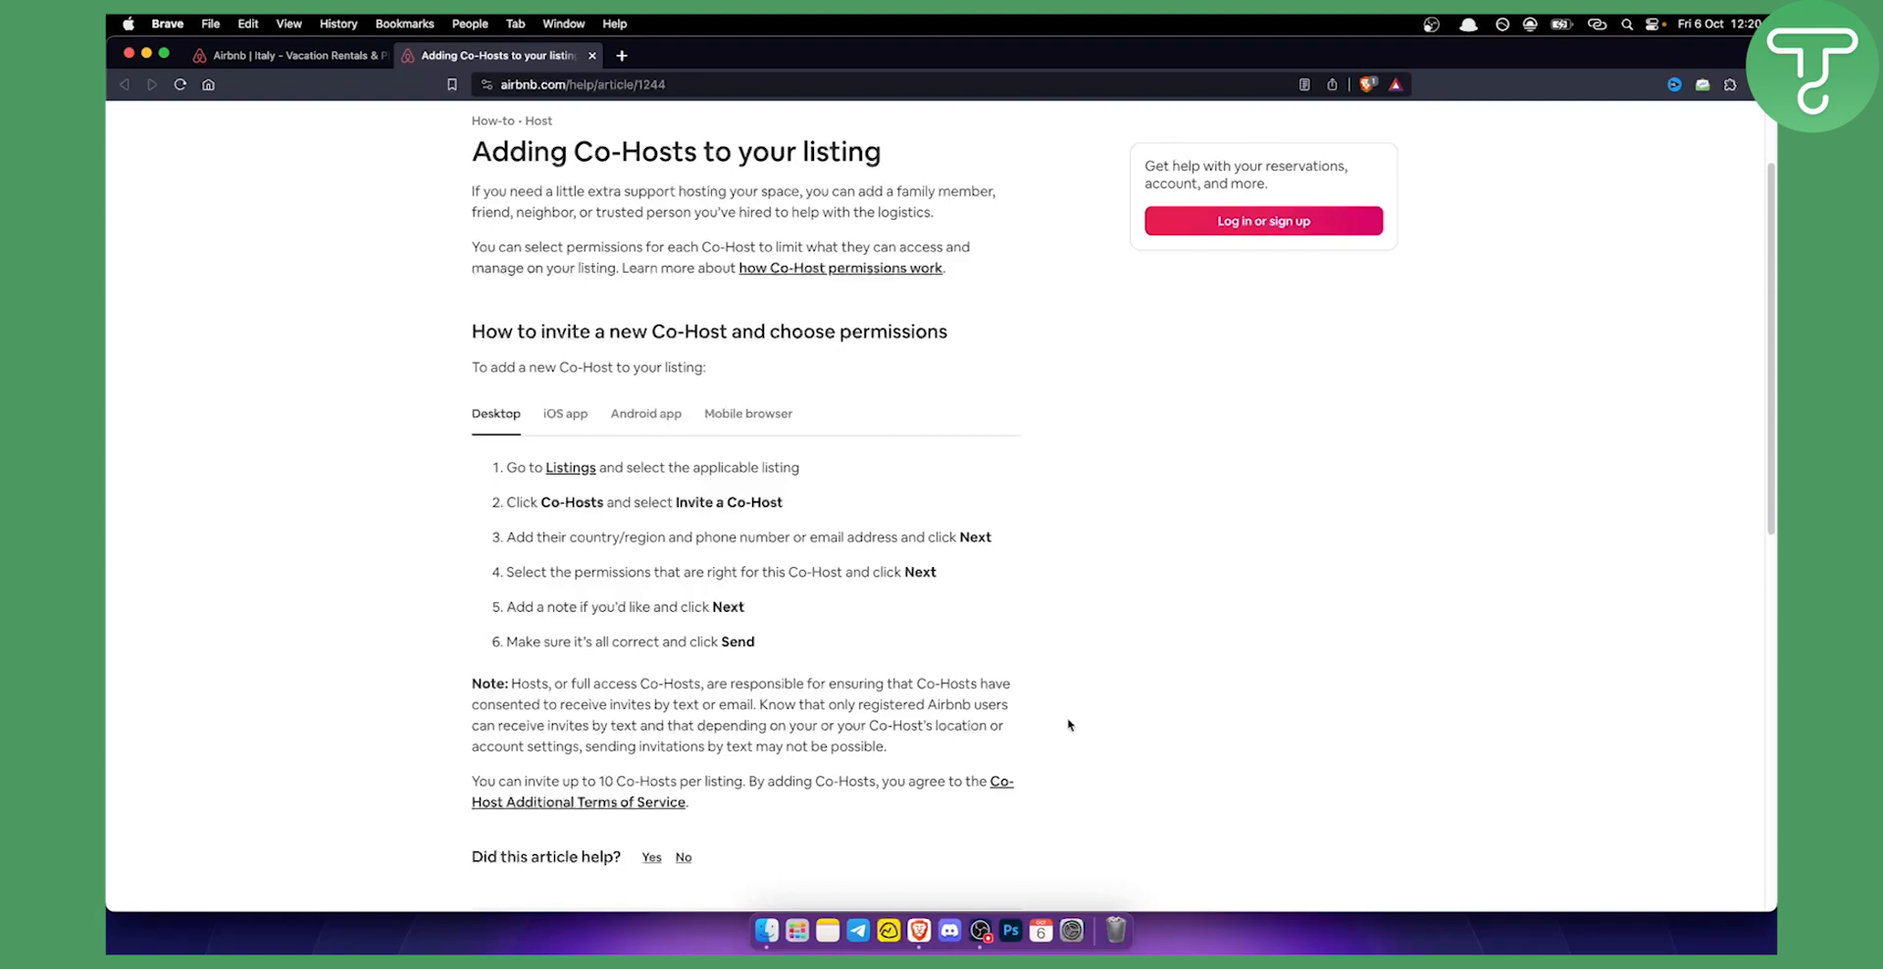